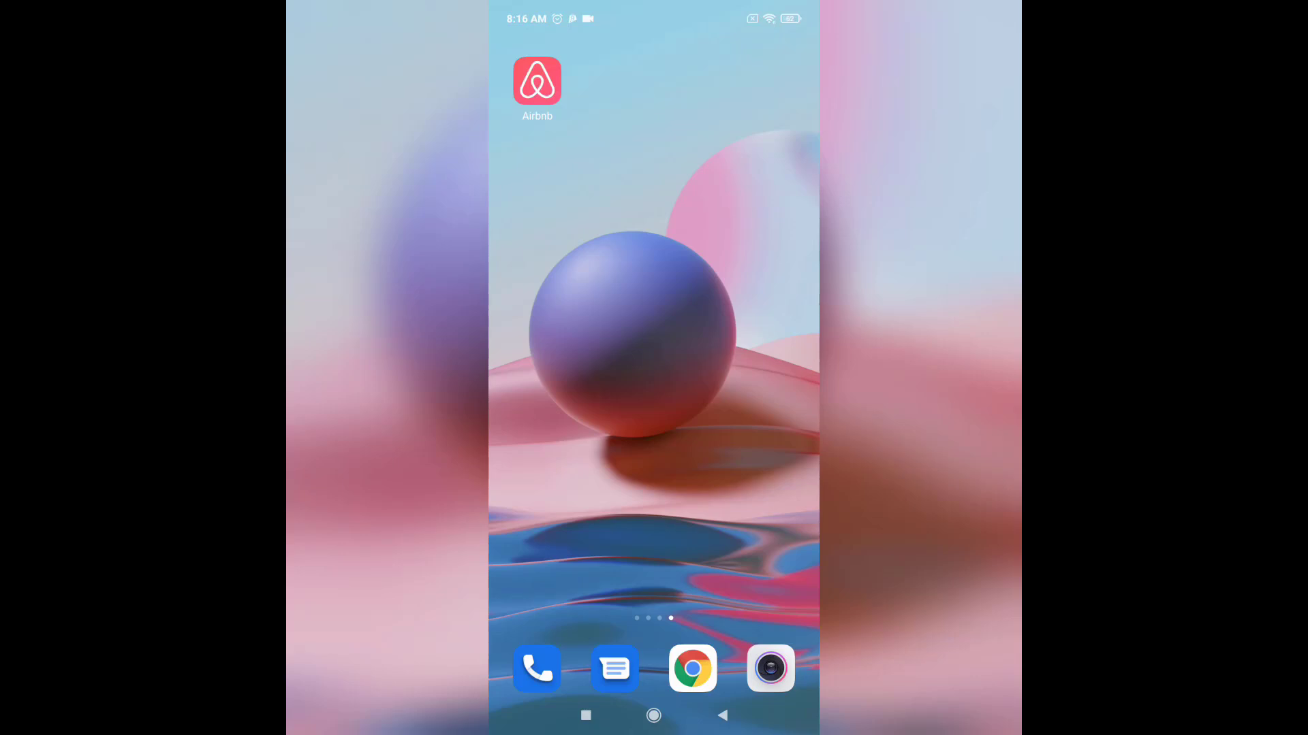
Launch the Airbnb app from the home screen
{"action": "left_click", "coordinate": [536, 80]}
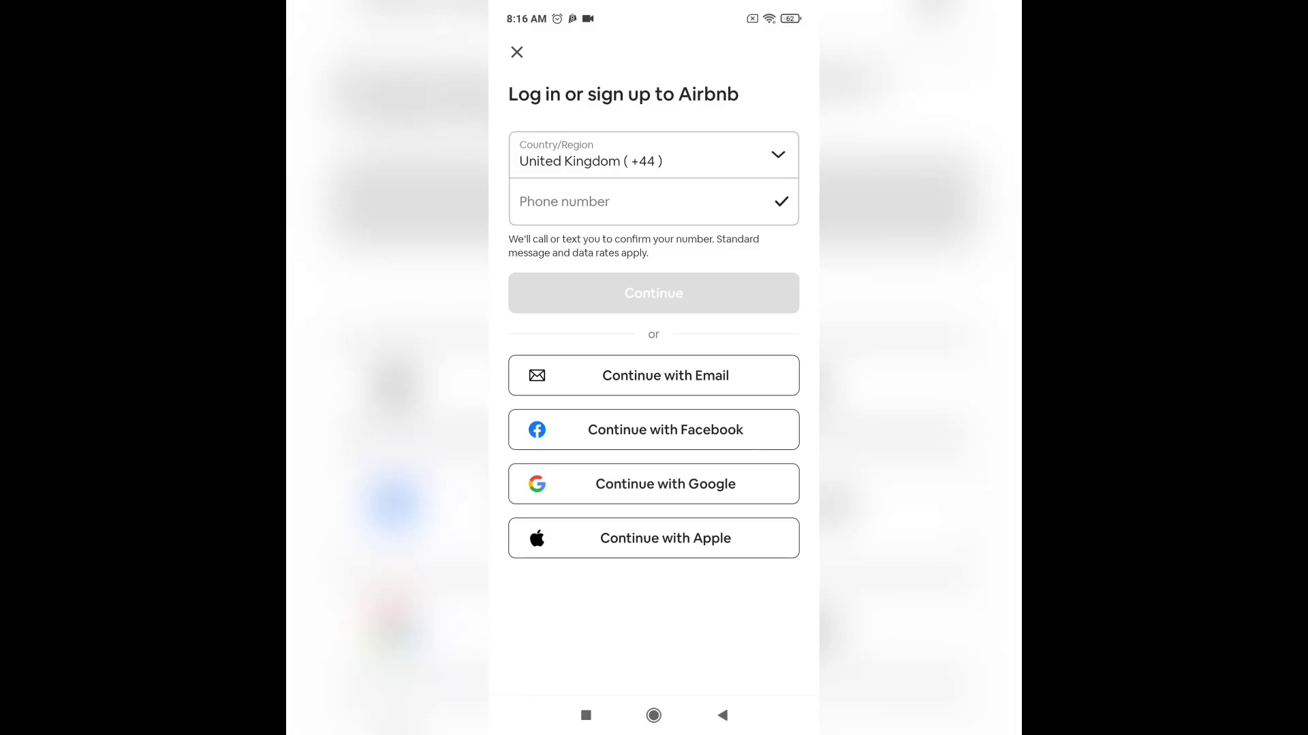
Choose Continue with Email to begin the account login flow
{"action": "left_click", "coordinate": [652, 376]}
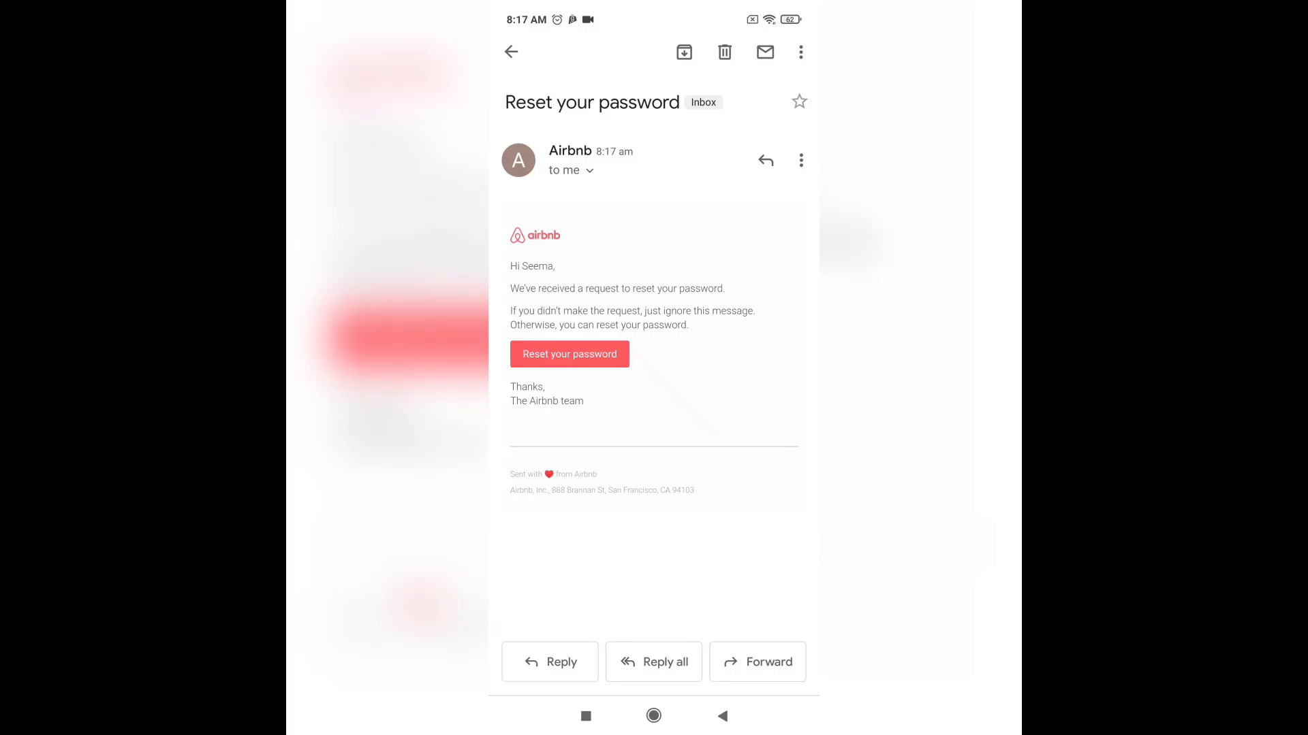
{"action": "left_click", "coordinate": [569, 354]}
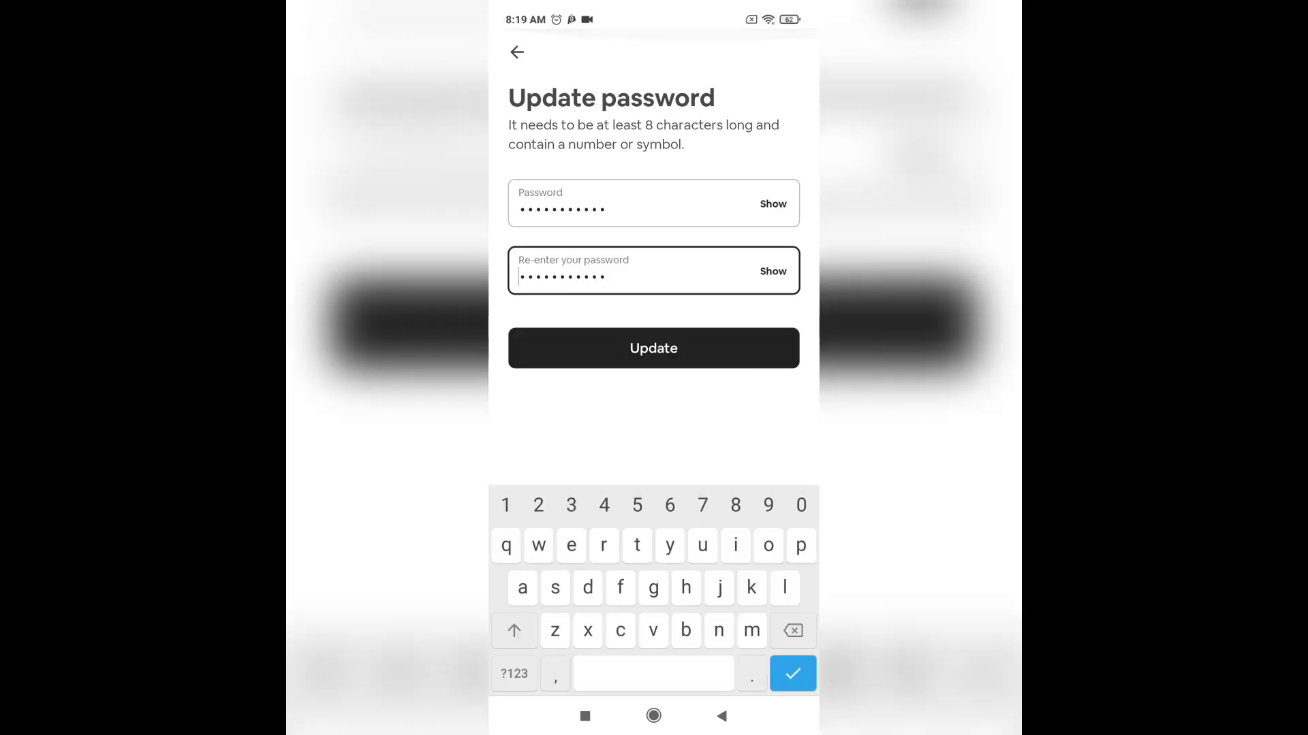
Update to the new password and view Seema's logged-in profile page
{"action": "left_click", "coordinate": [653, 348]}
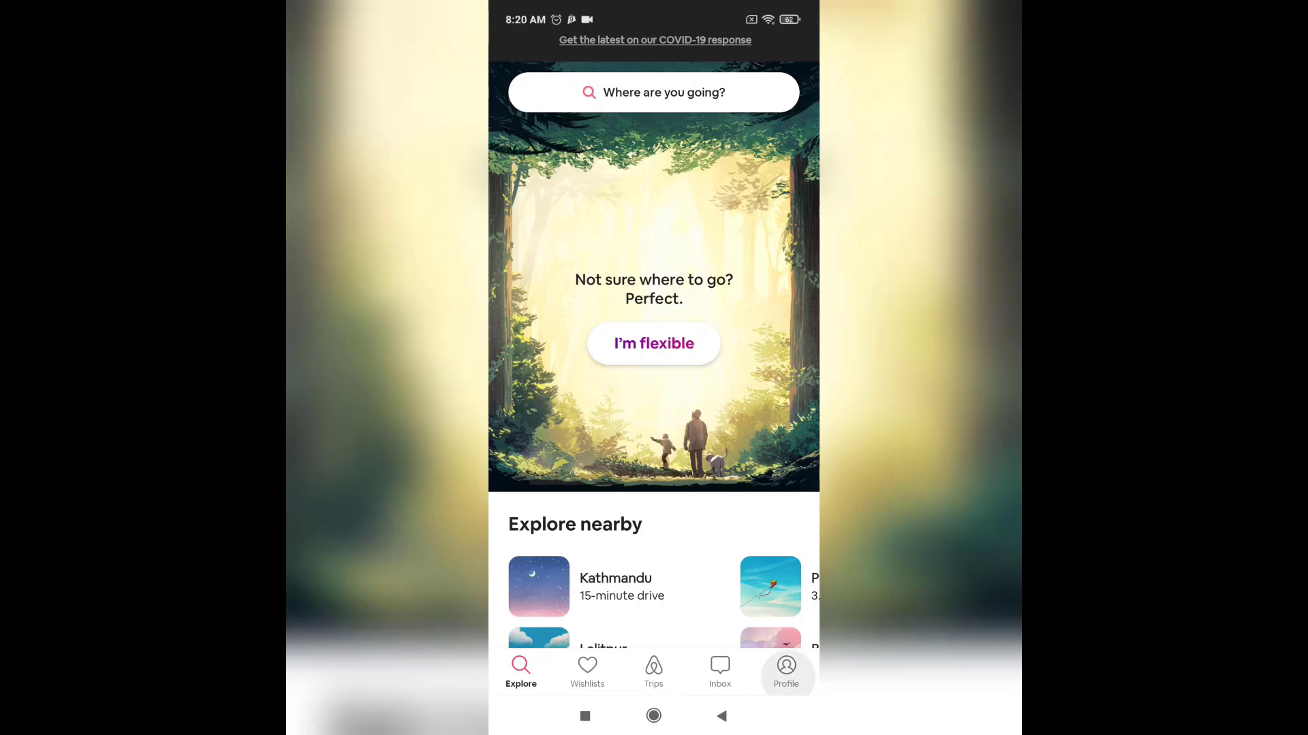
{"action": "left_click", "coordinate": [785, 671]}
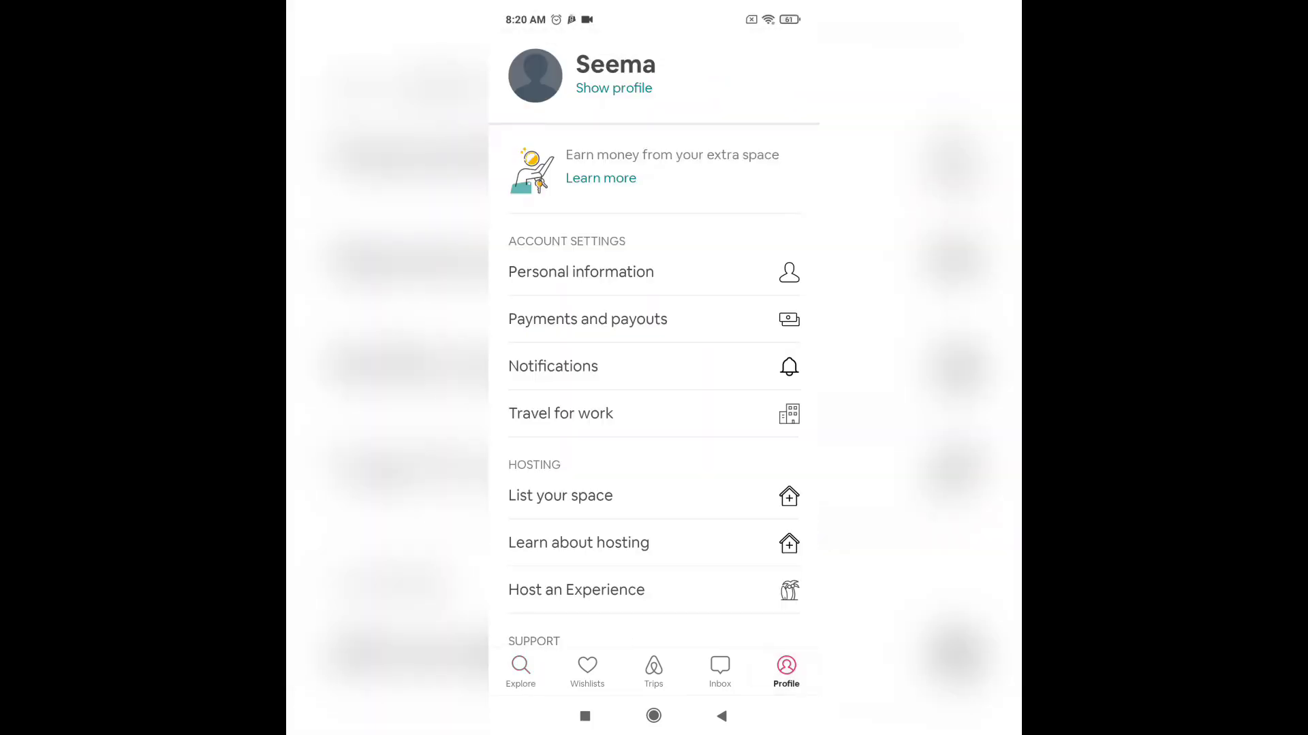